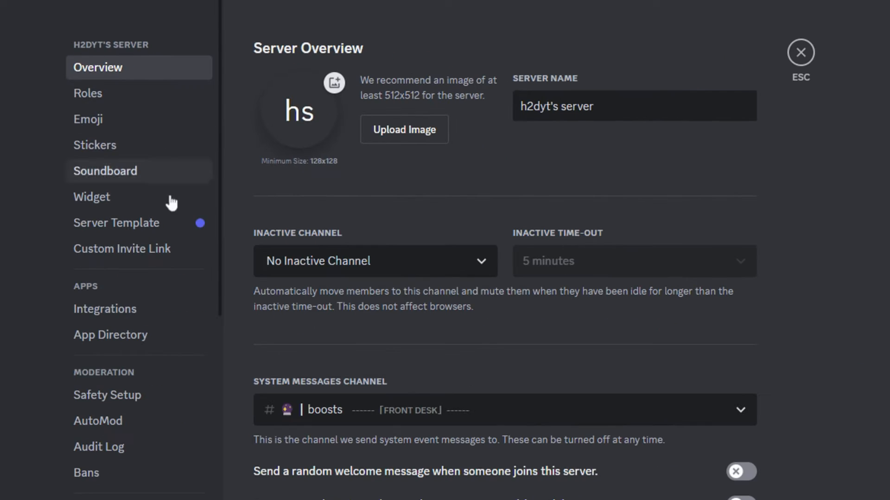
- Scroll the Server Settings sidebar to Community and open the Enable Community page
scroll(down, 3)
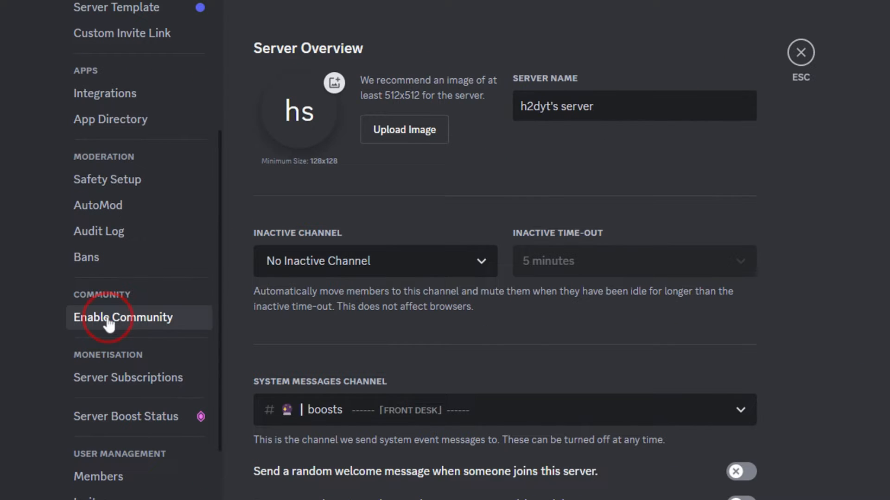
click(123, 317)
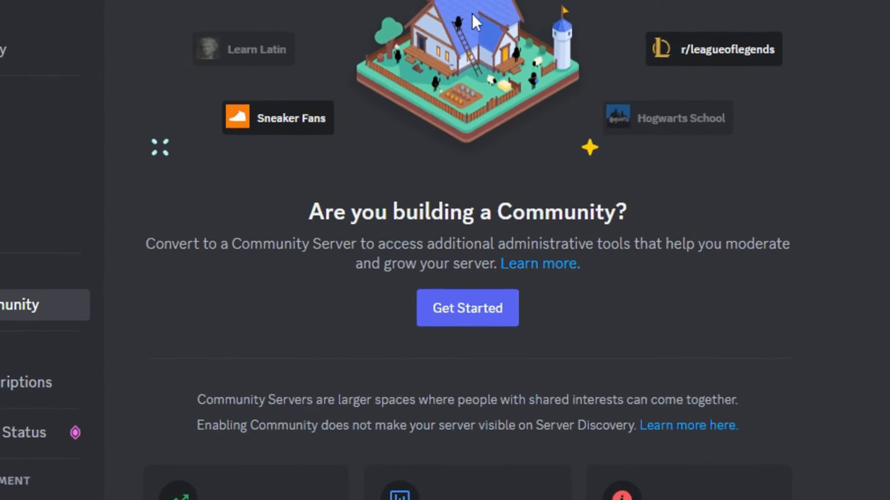
scroll(down, 3)
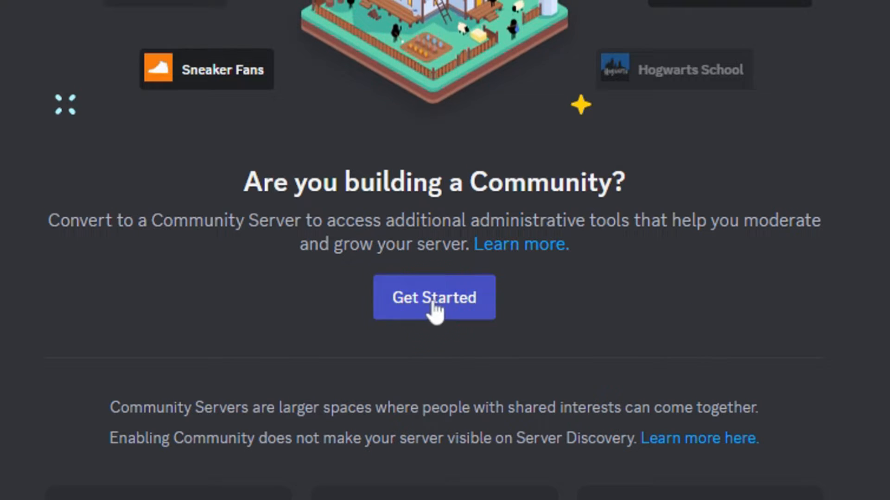
- Pass the safety checks, assign the rules channel, accept the terms, and finish Community setup
click(434, 298)
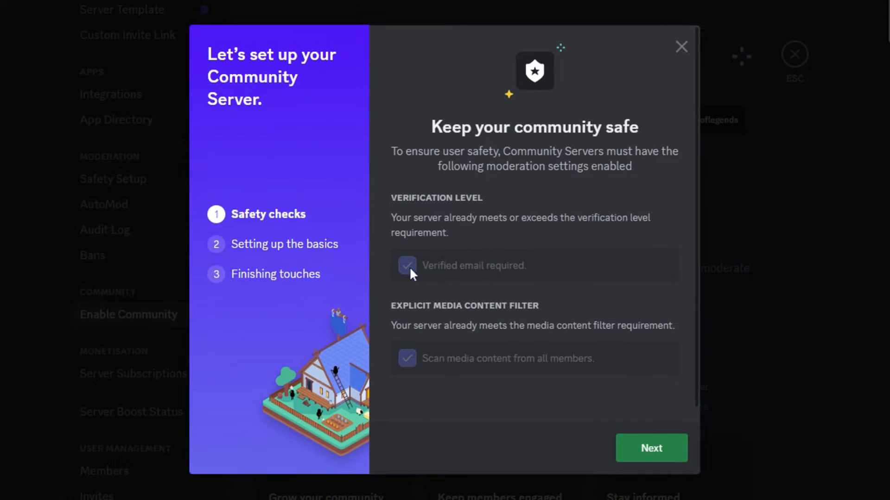
mouse_move(468, 362)
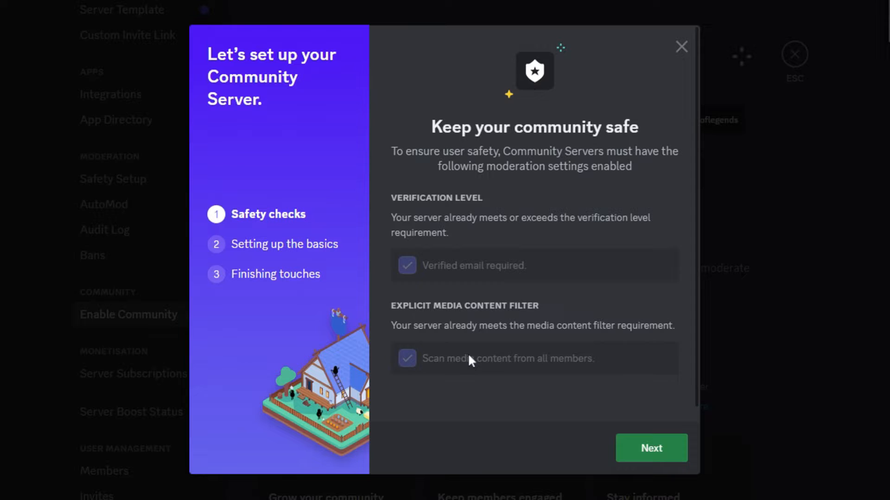
click(650, 447)
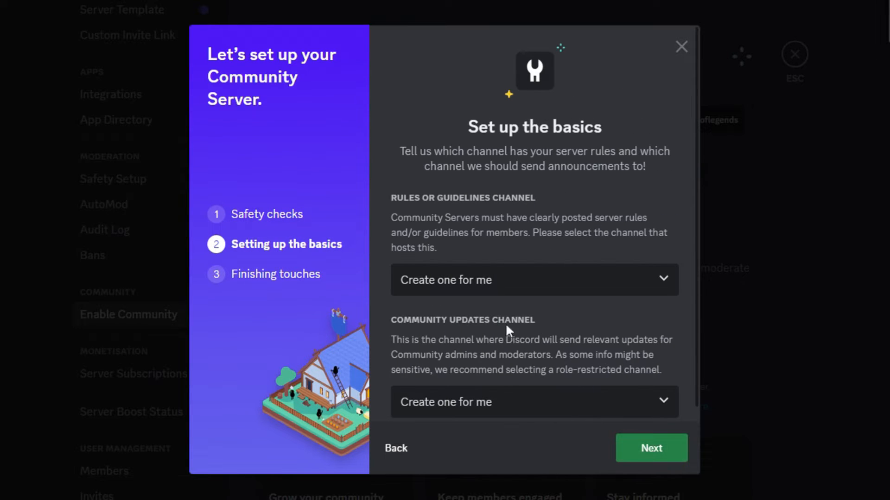
click(533, 280)
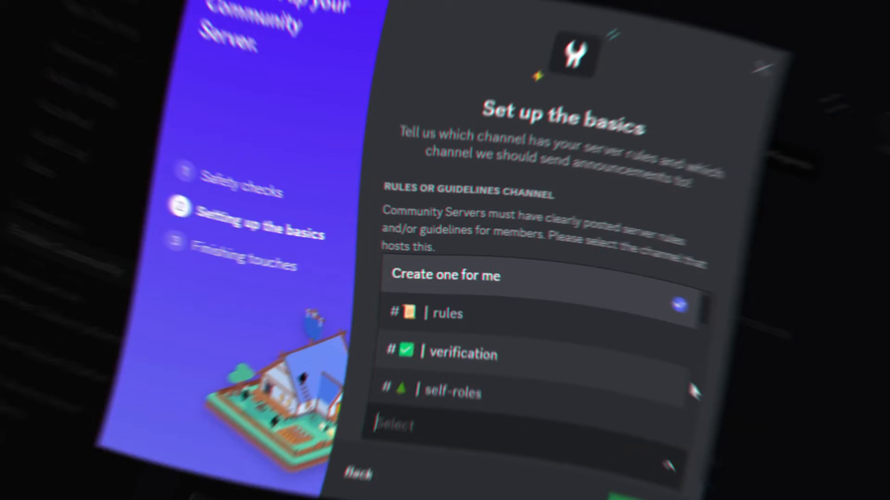
scroll(down, 3)
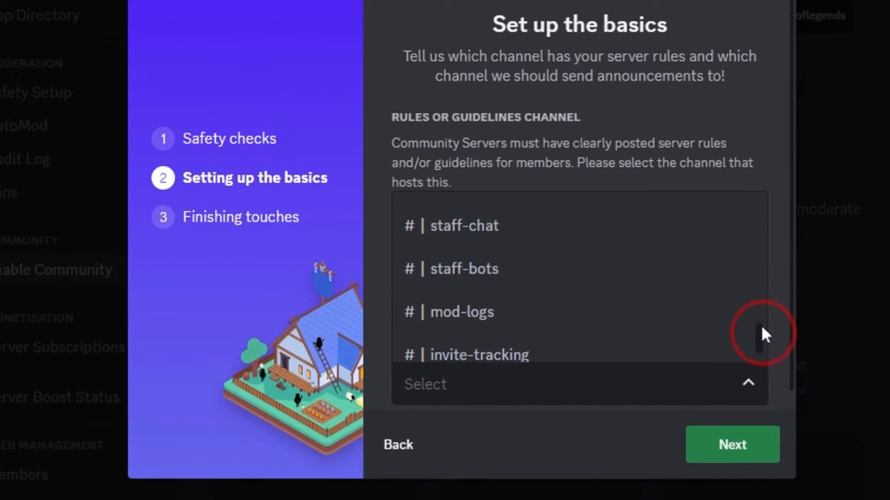
click(731, 445)
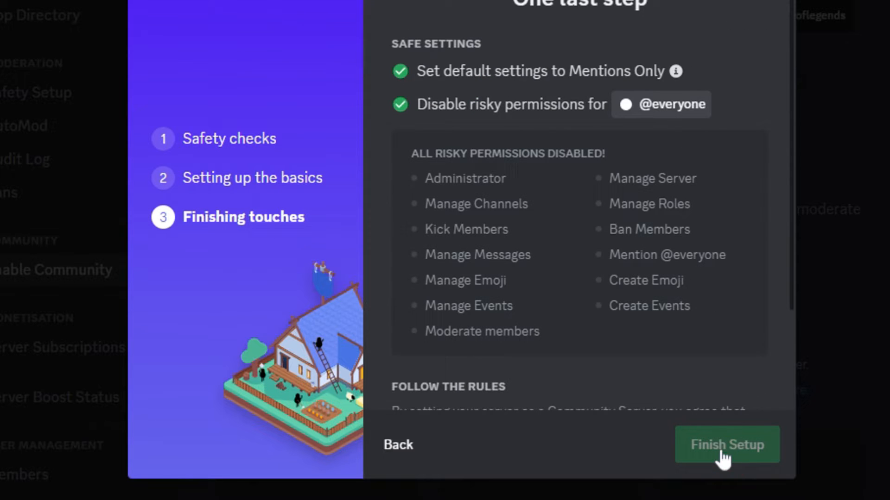
scroll(down, 3)
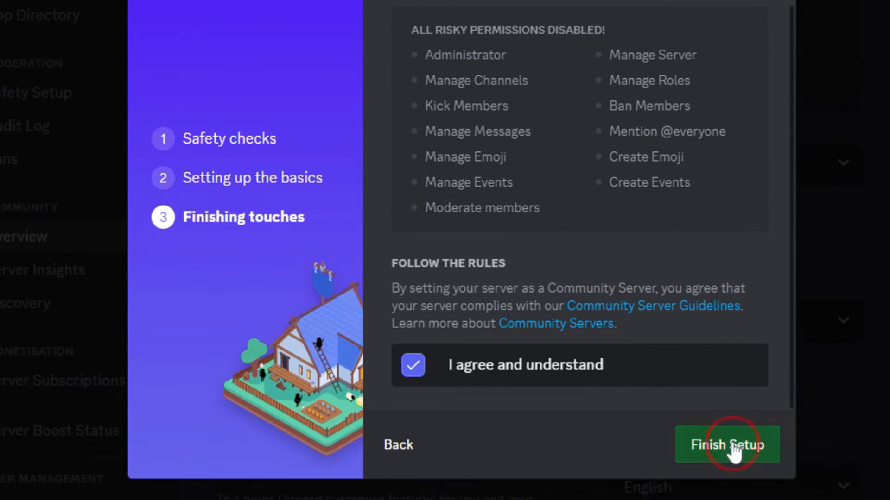
click(727, 445)
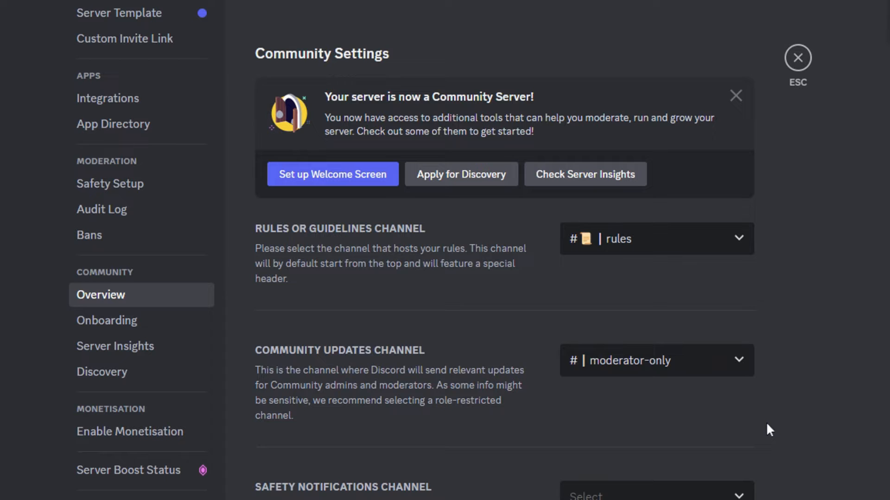
- Go from Overview to Safety Setup and edit DM and Spam Protection
click(101, 295)
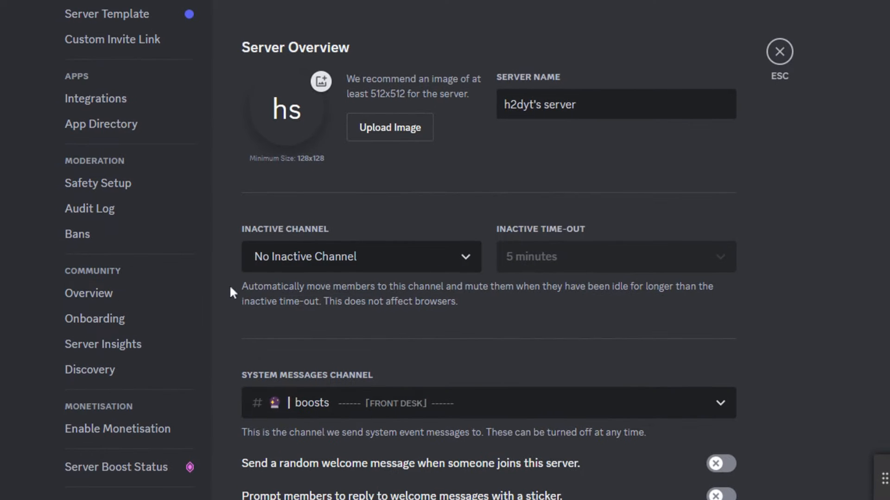
click(98, 182)
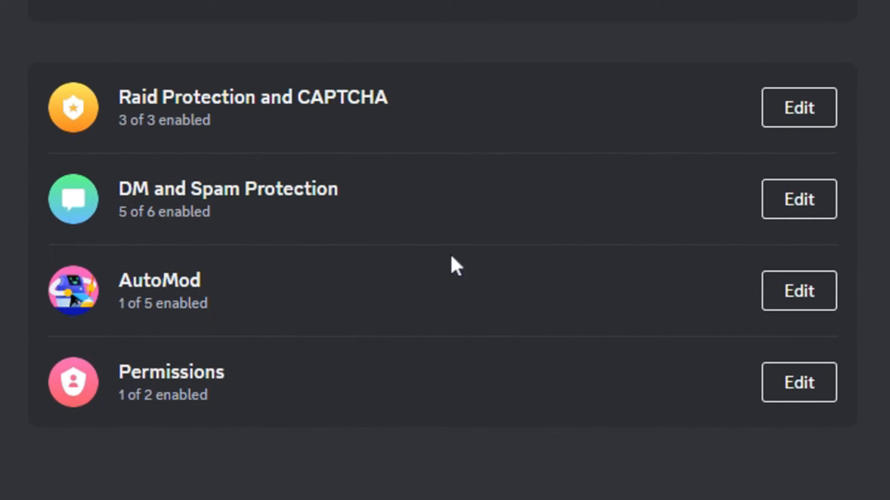
click(797, 199)
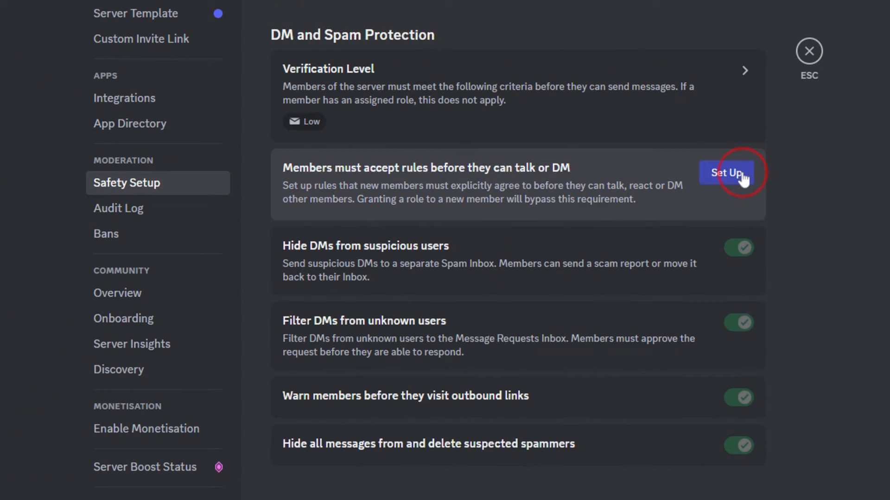
- Type the howyt's server welcome description about chatting, bots and giveaways, ending 'stay here forever!'
click(727, 172)
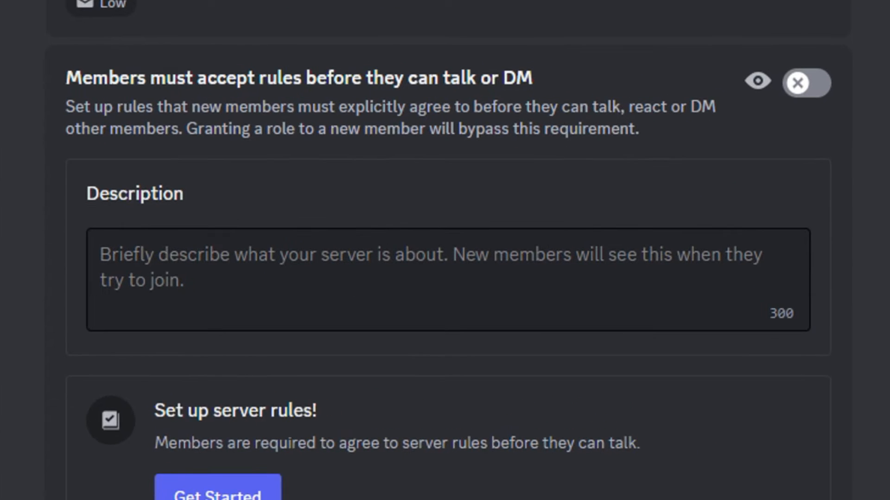
text(Here at howyt's se)
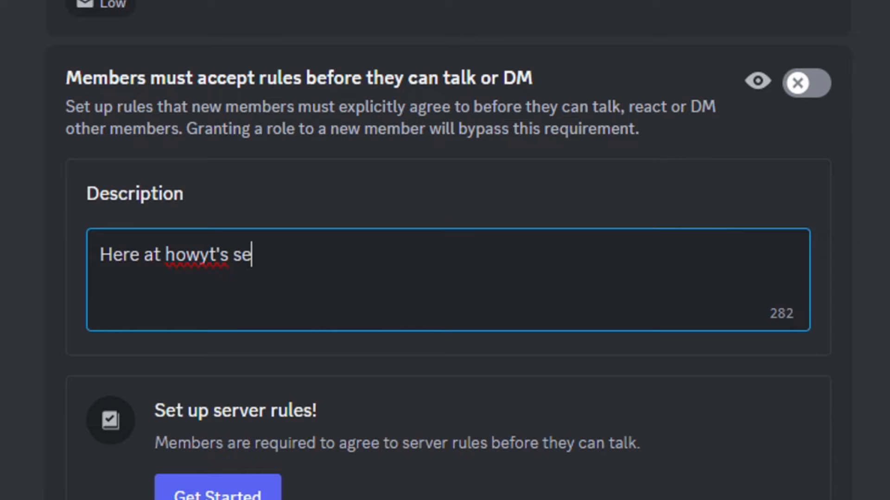
text(rver, you can chat, use bots, enter giveaways and)
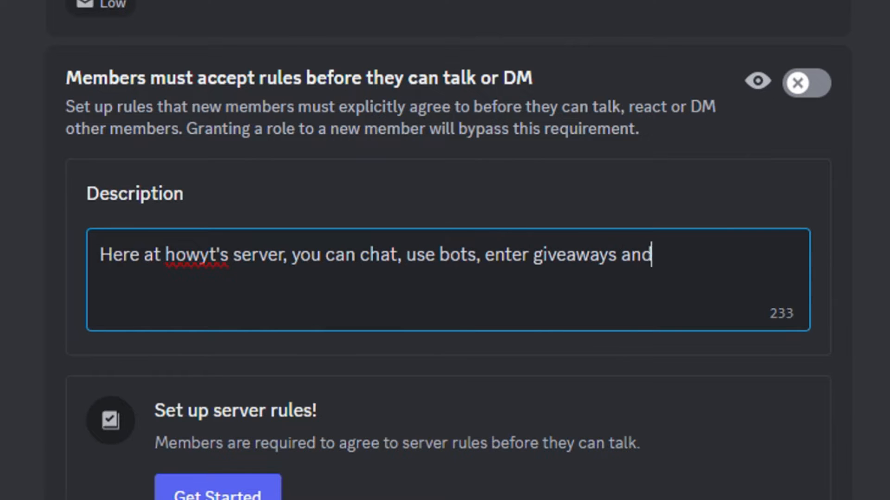
text(basically have)
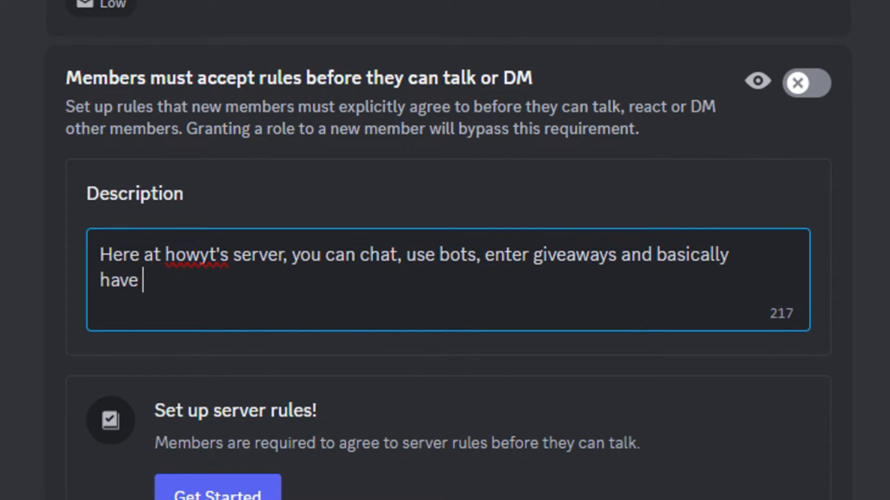
text(fun. This server is full)
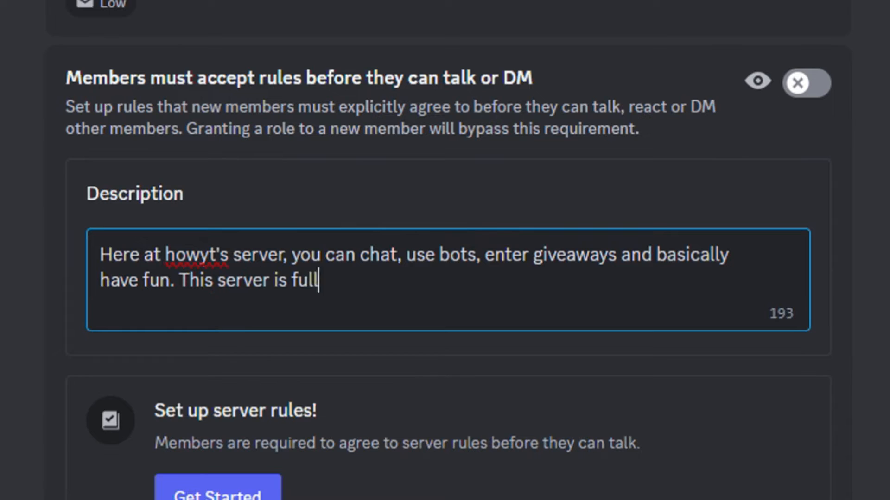
text(of ama)
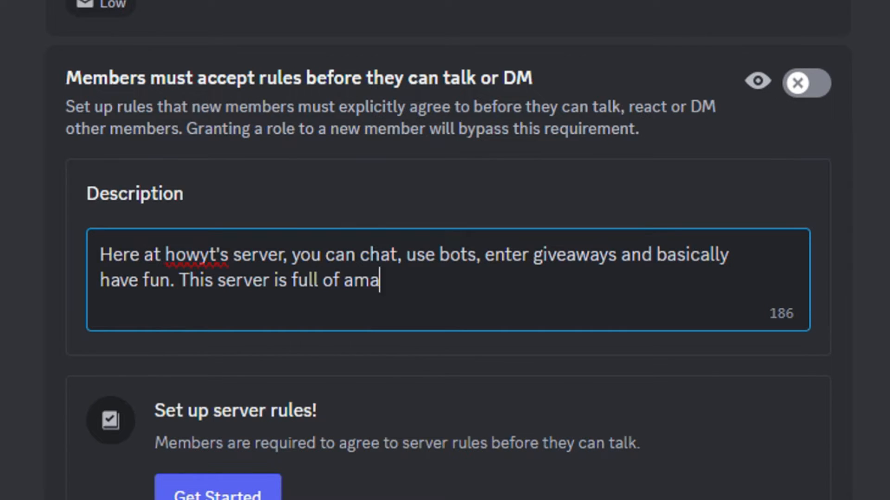
text(zing people)
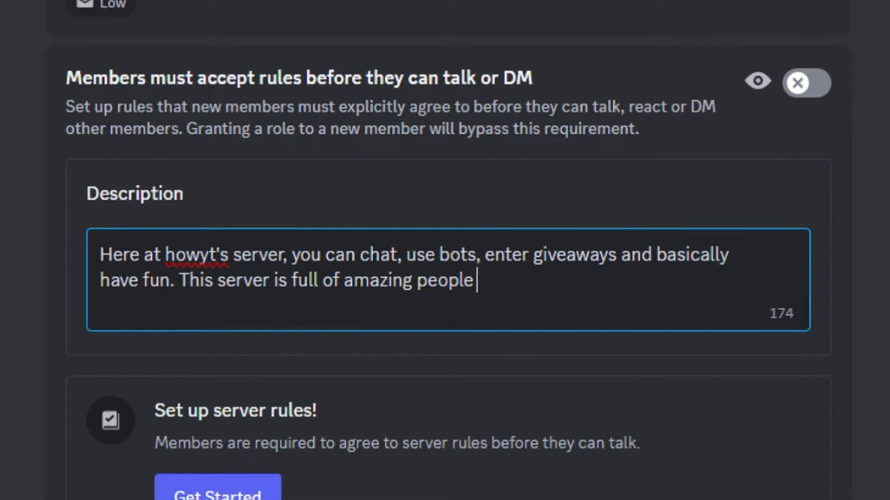
text(and you'd want to stay here fore)
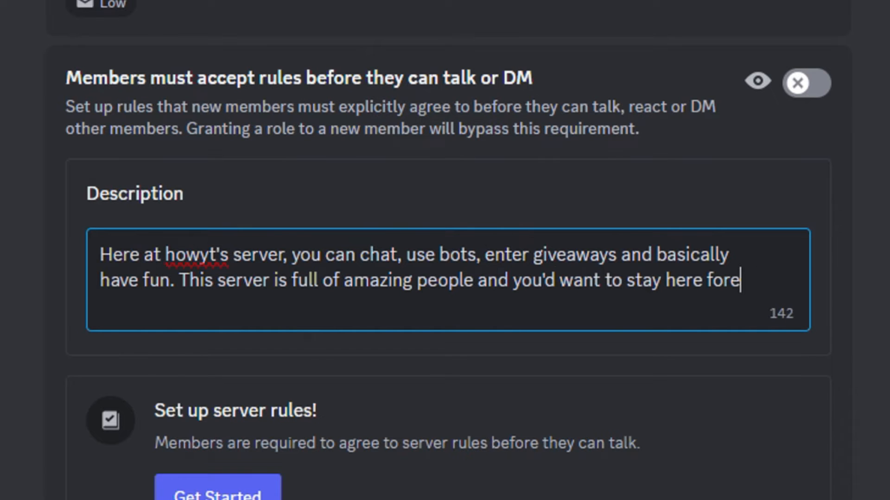
text(ver!)
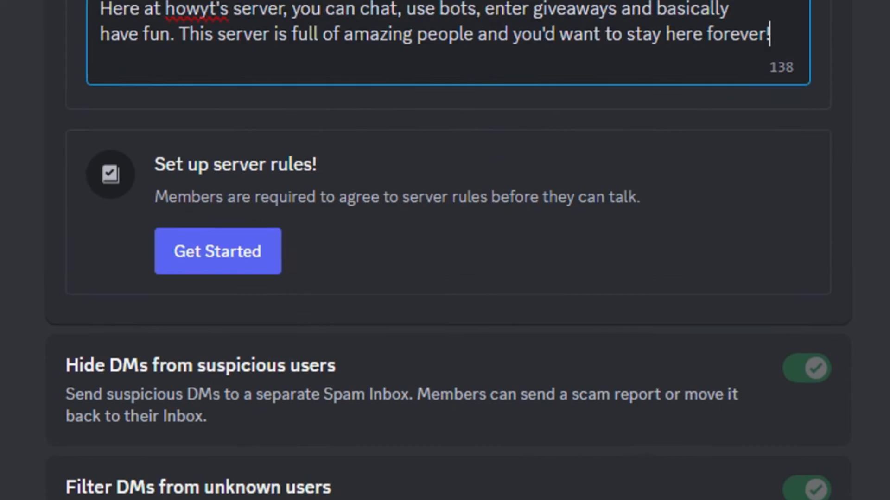
scroll(up, 3)
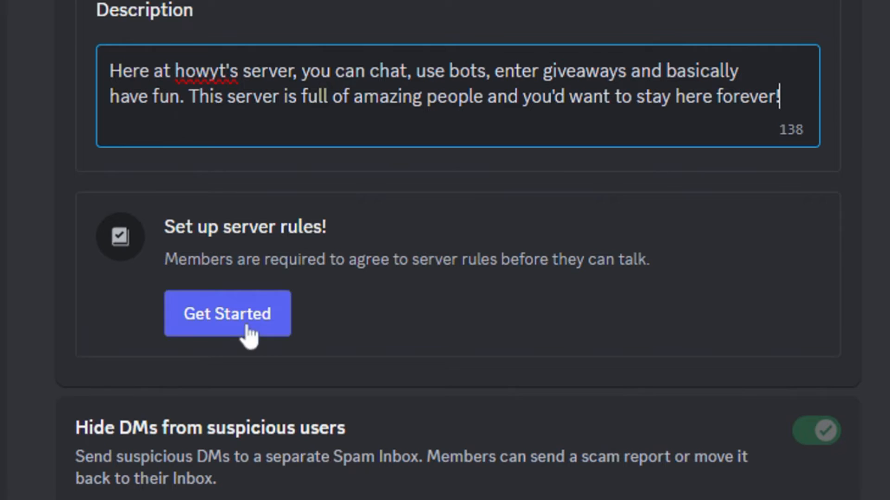
- Write the first server rule: 'Treat everyone with respect. Absolutely no harassment...'
click(227, 313)
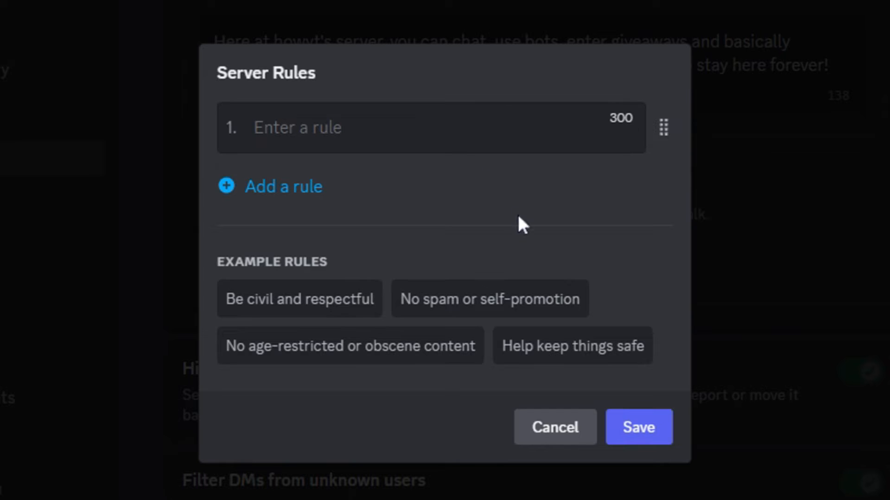
click(369, 139)
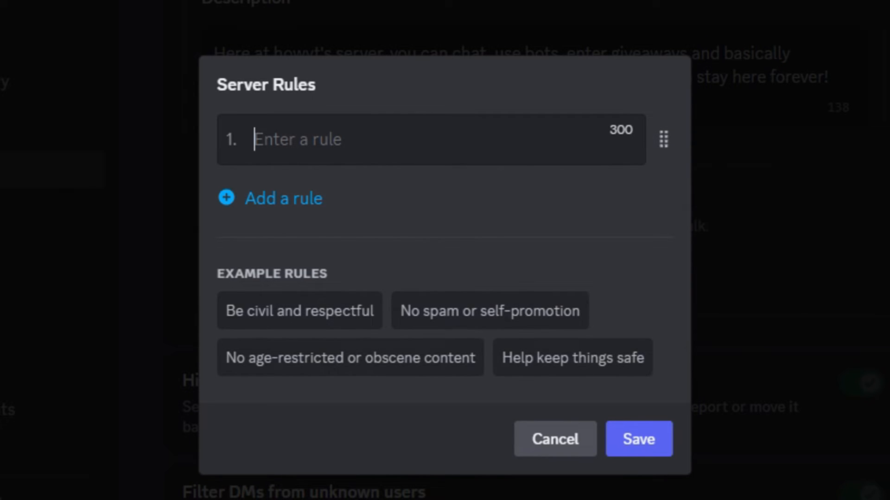
text(Treat everyone with respect. Absolutely no harassment, witch hunting, sexism, racism or hate speech will be tolerated.)
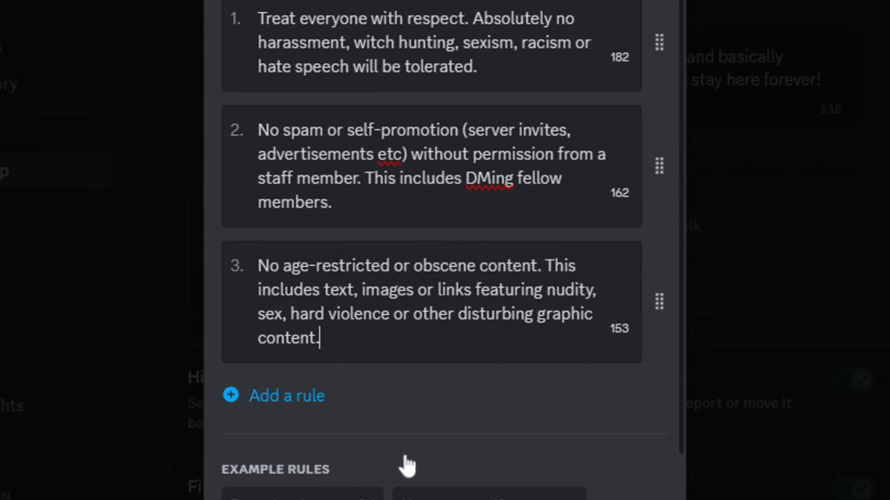
- Add further rules, enter 'Have common sense' as rule 5, and save
click(285, 395)
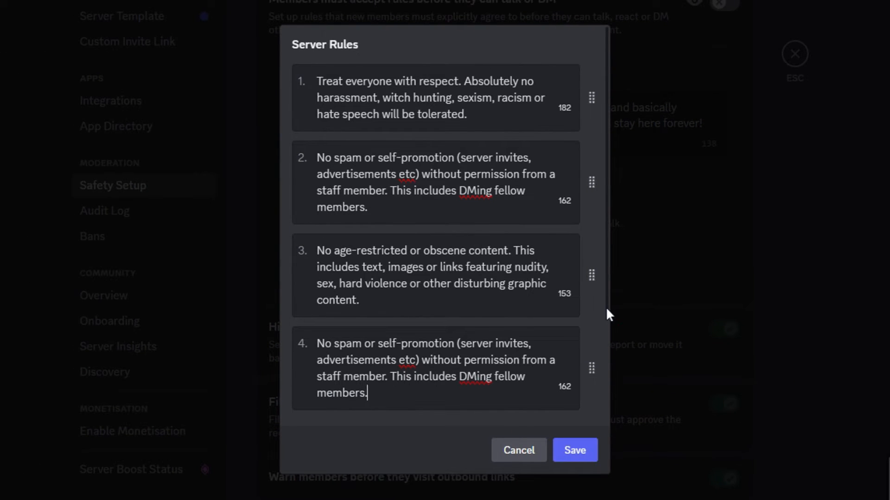
scroll(down, 3)
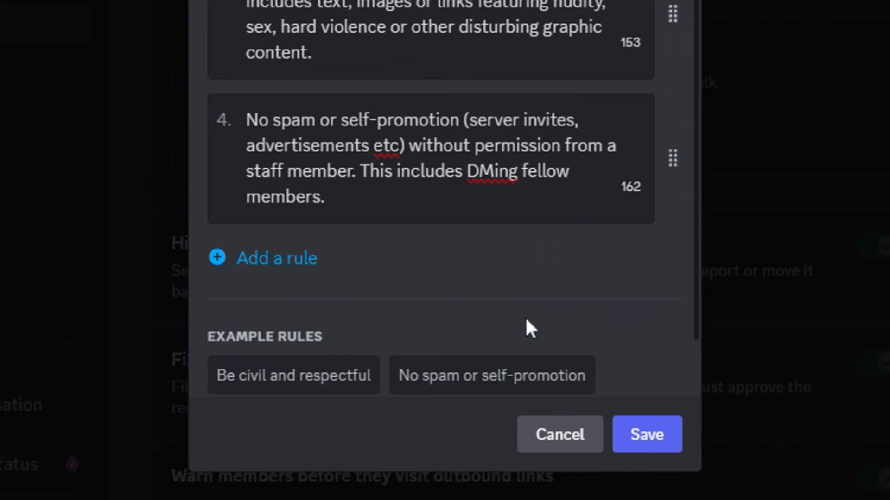
click(276, 257)
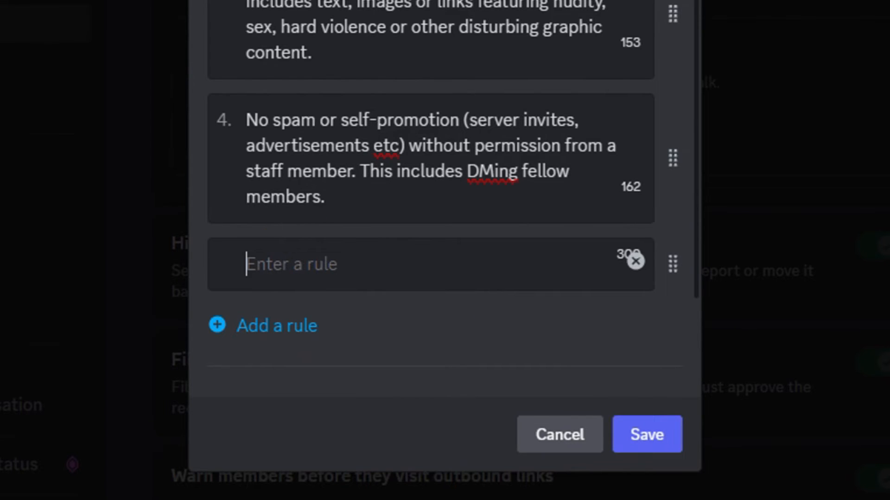
text(Have comm)
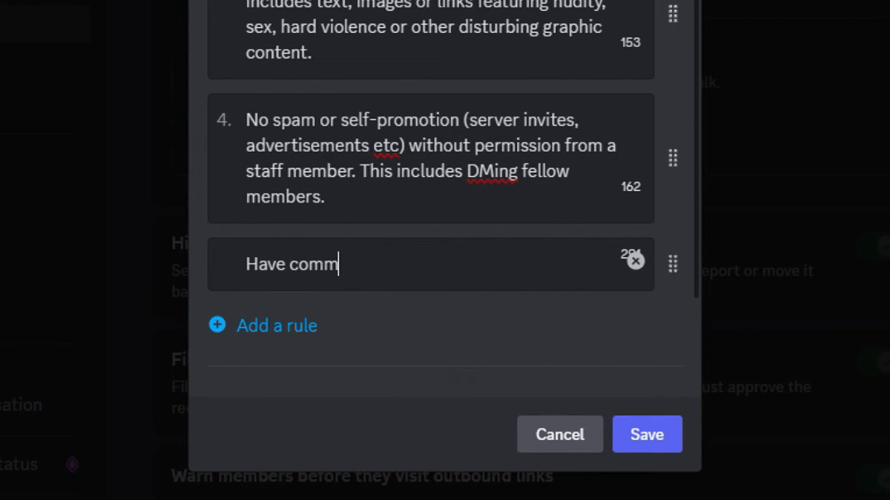
text(on sense)
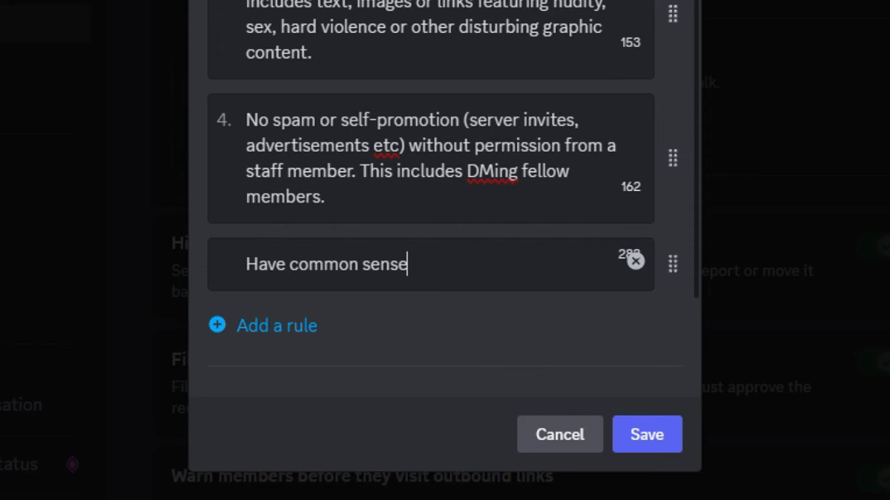
click(647, 434)
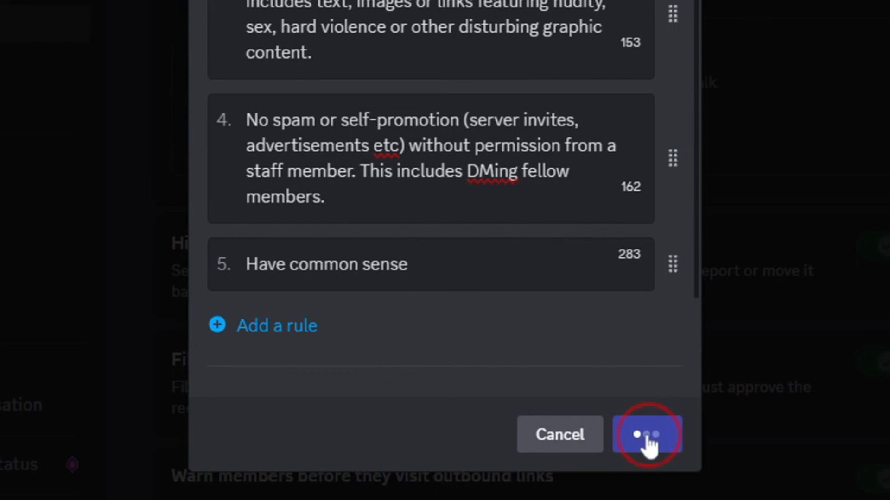
click(646, 435)
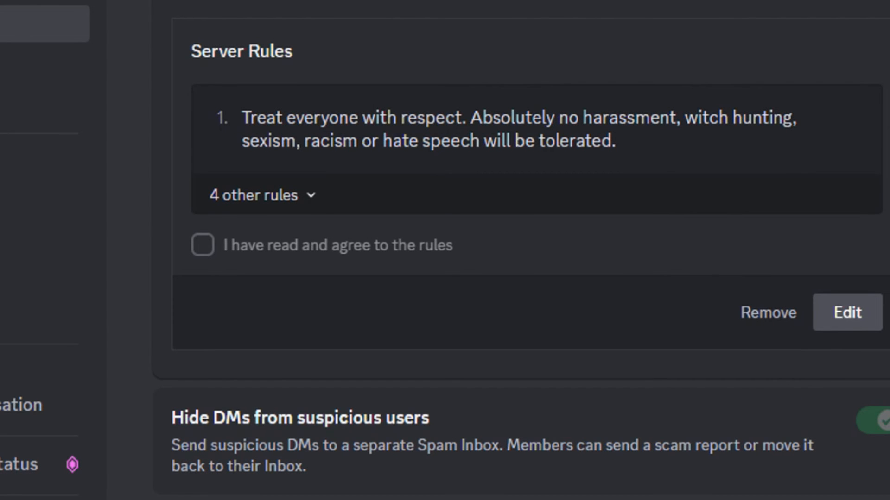
click(845, 313)
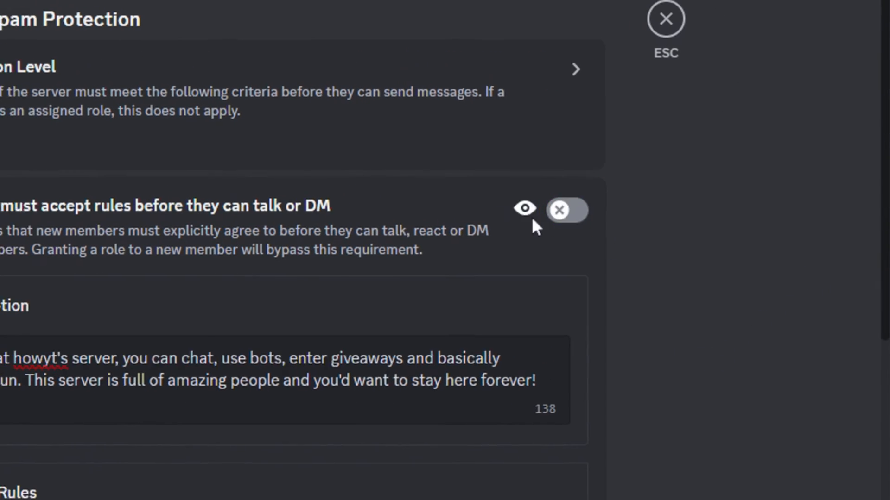
click(523, 209)
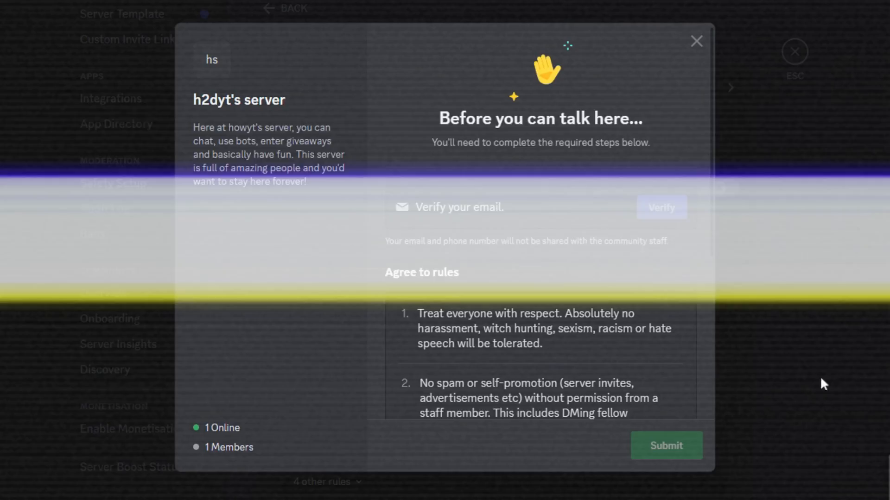
click(696, 40)
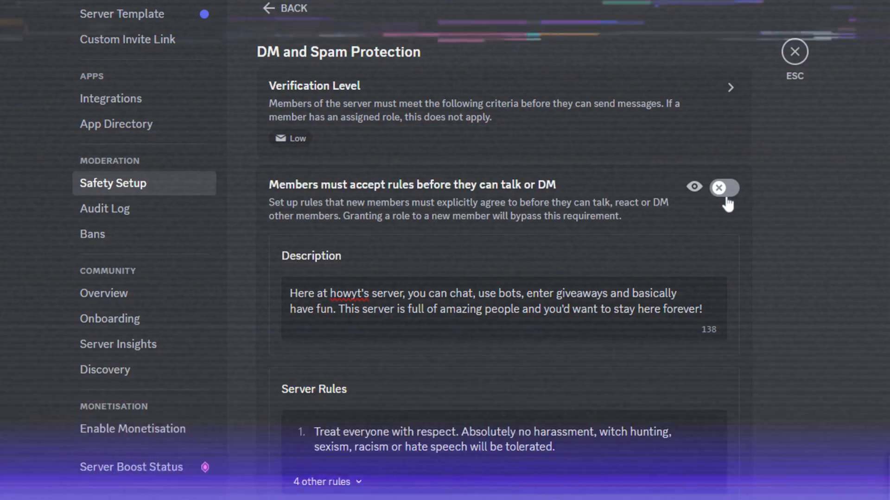